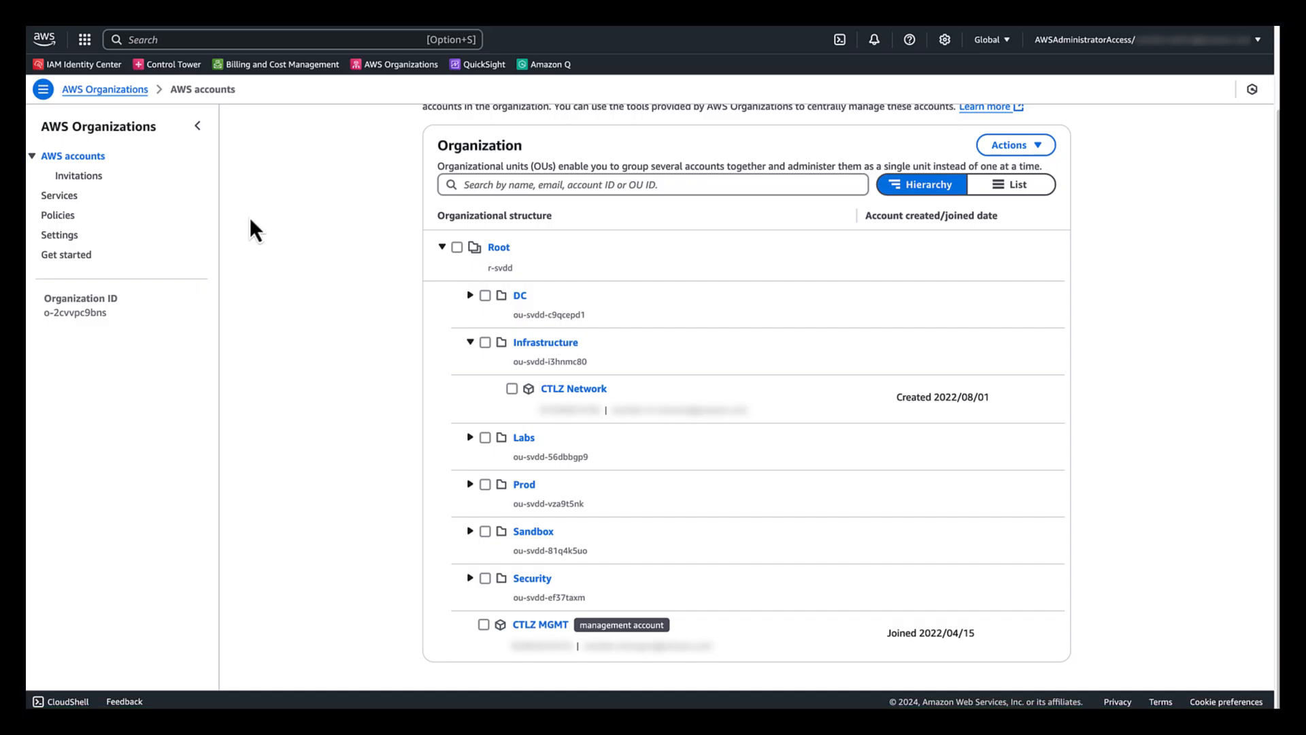
mouse_move(389, 283)
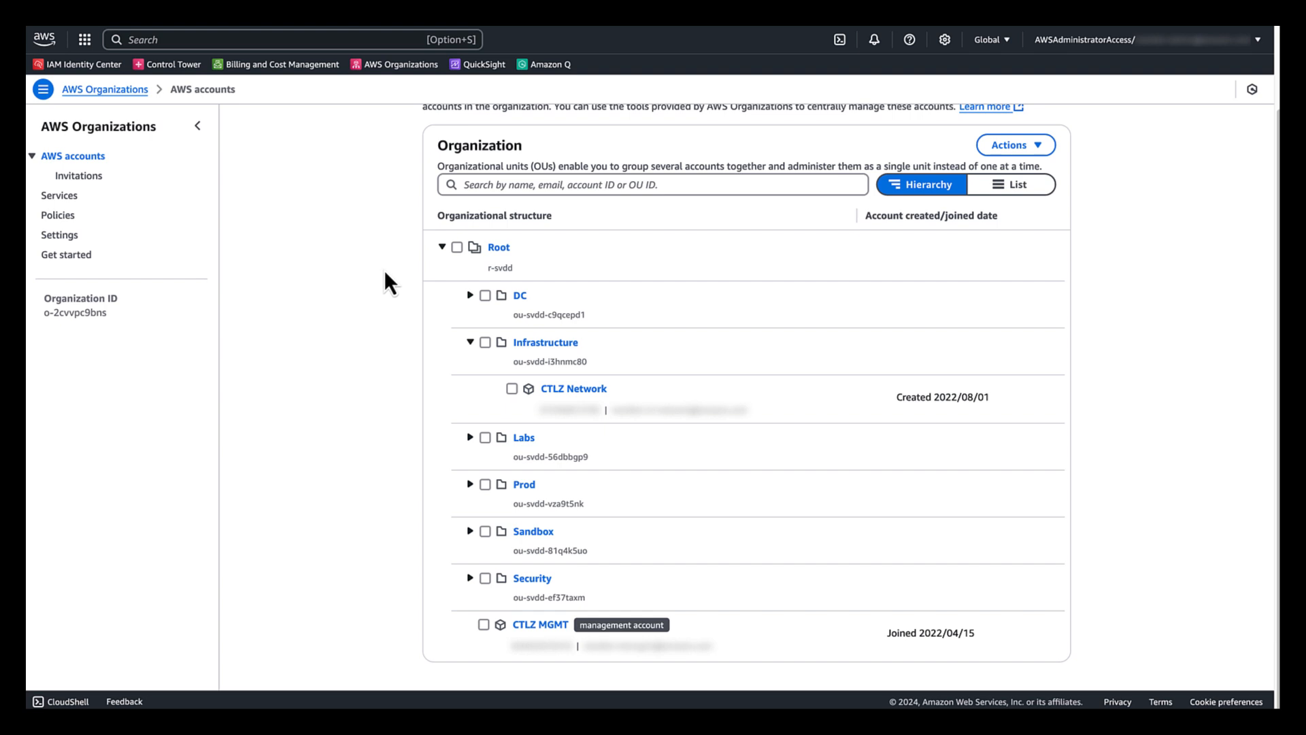
mouse_move(463, 283)
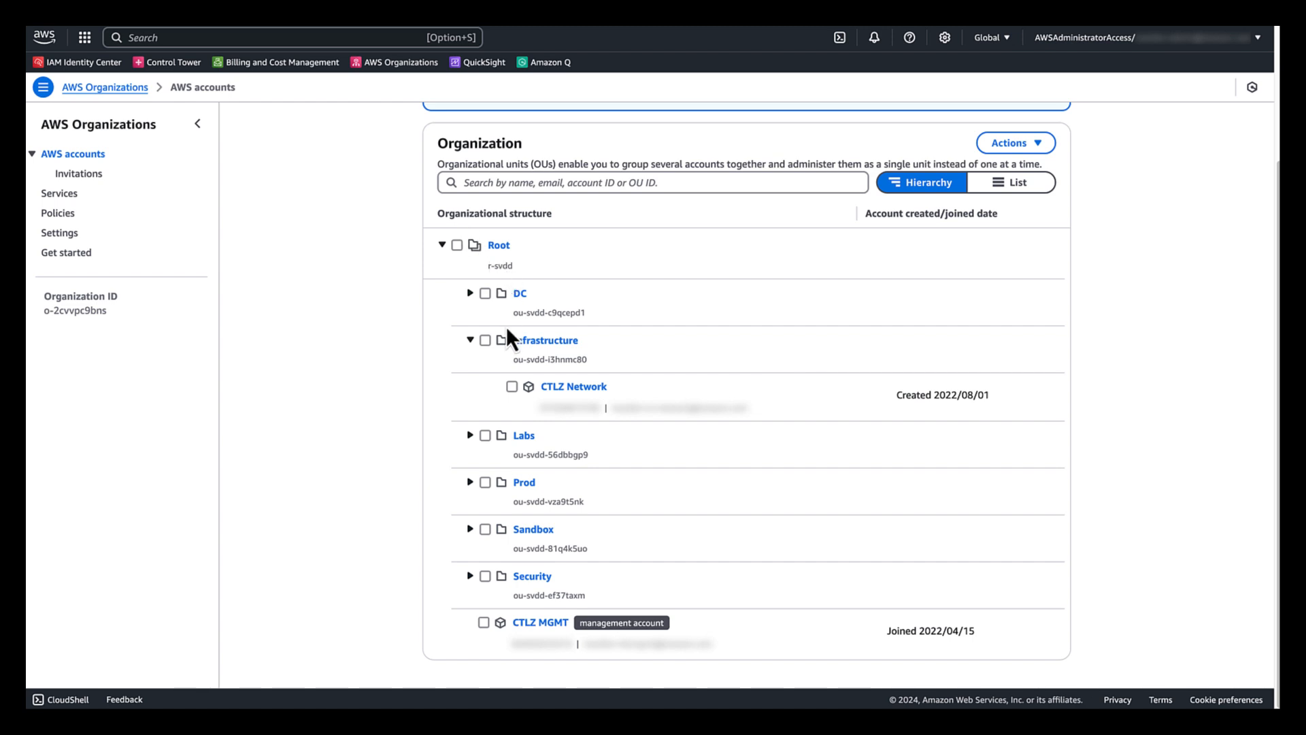
mouse_move(560, 660)
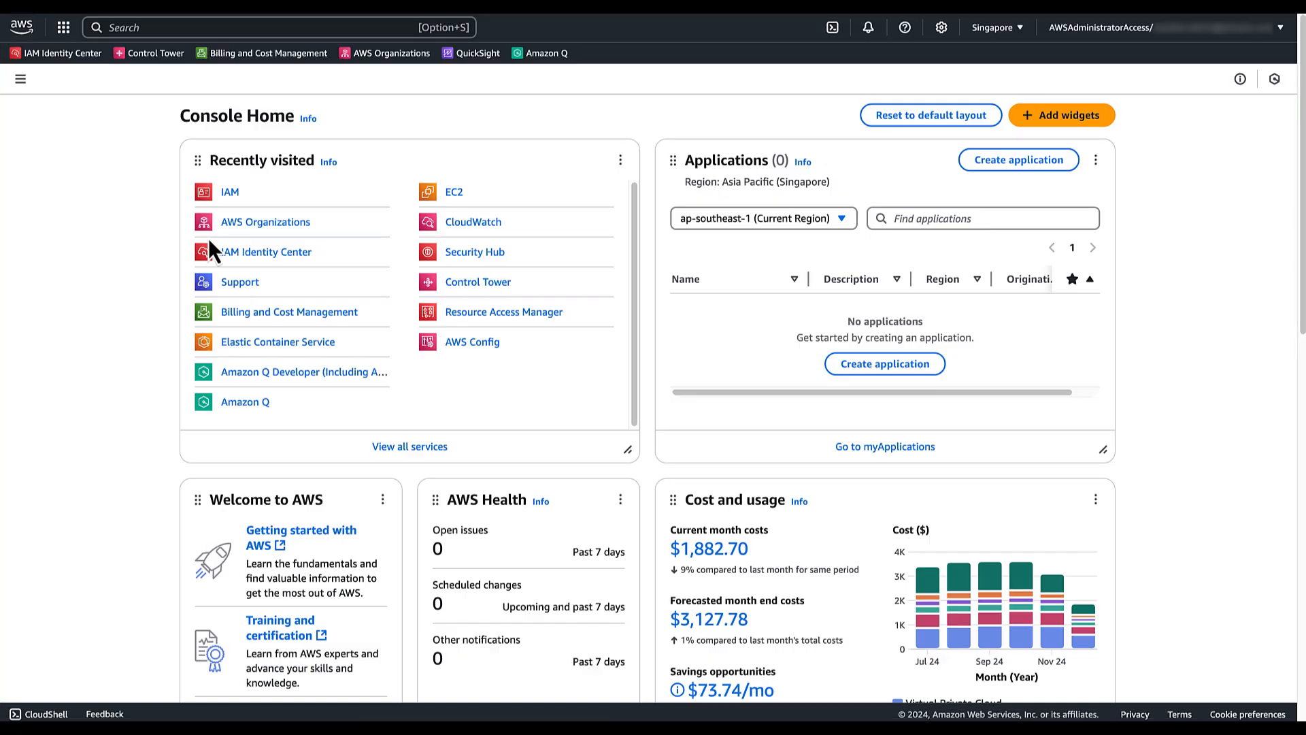
mouse_move(239, 204)
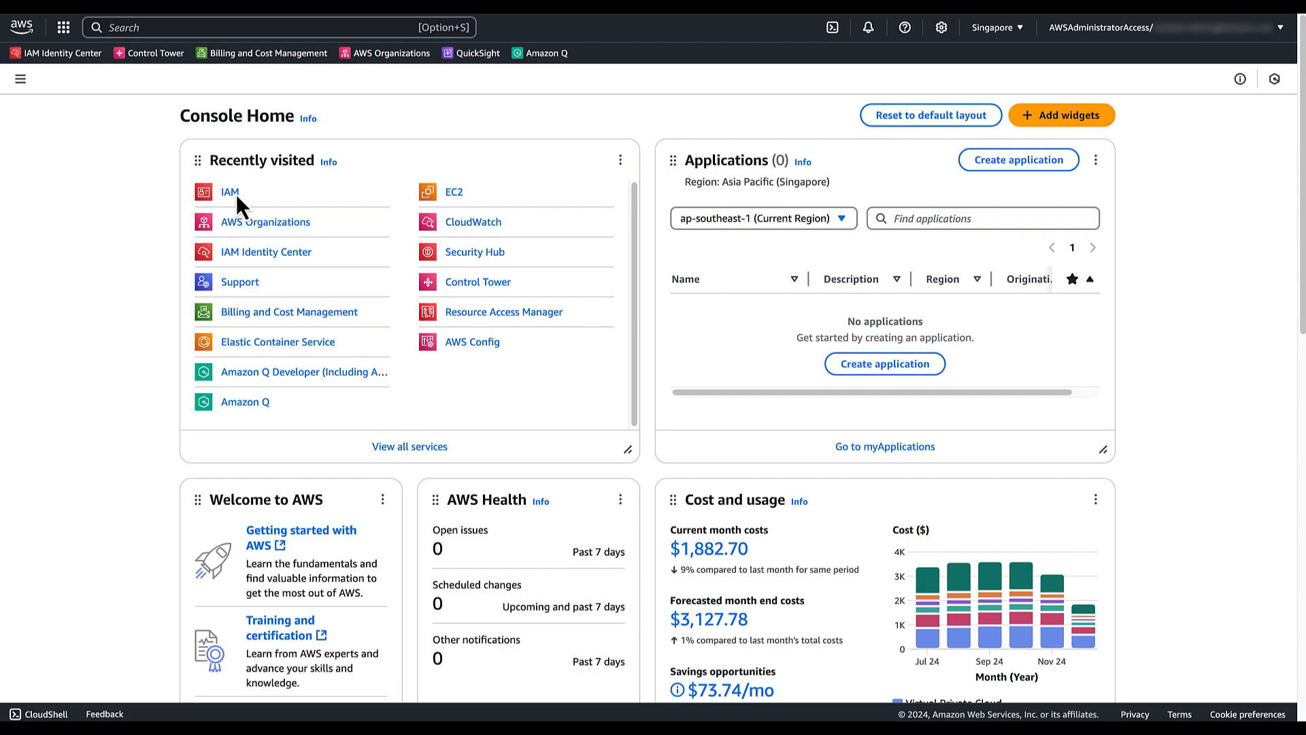
Go to IAM and its Root access management page for member accounts
left_click(229, 192)
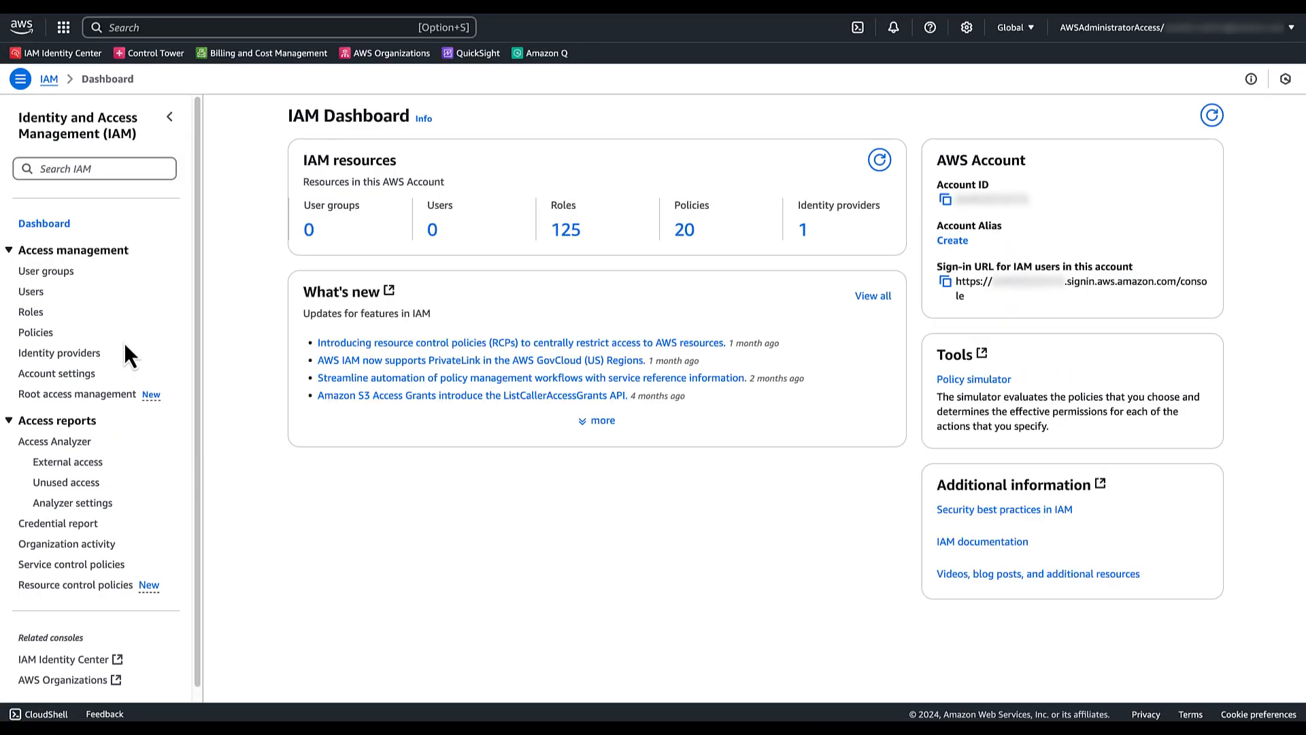
mouse_move(99, 403)
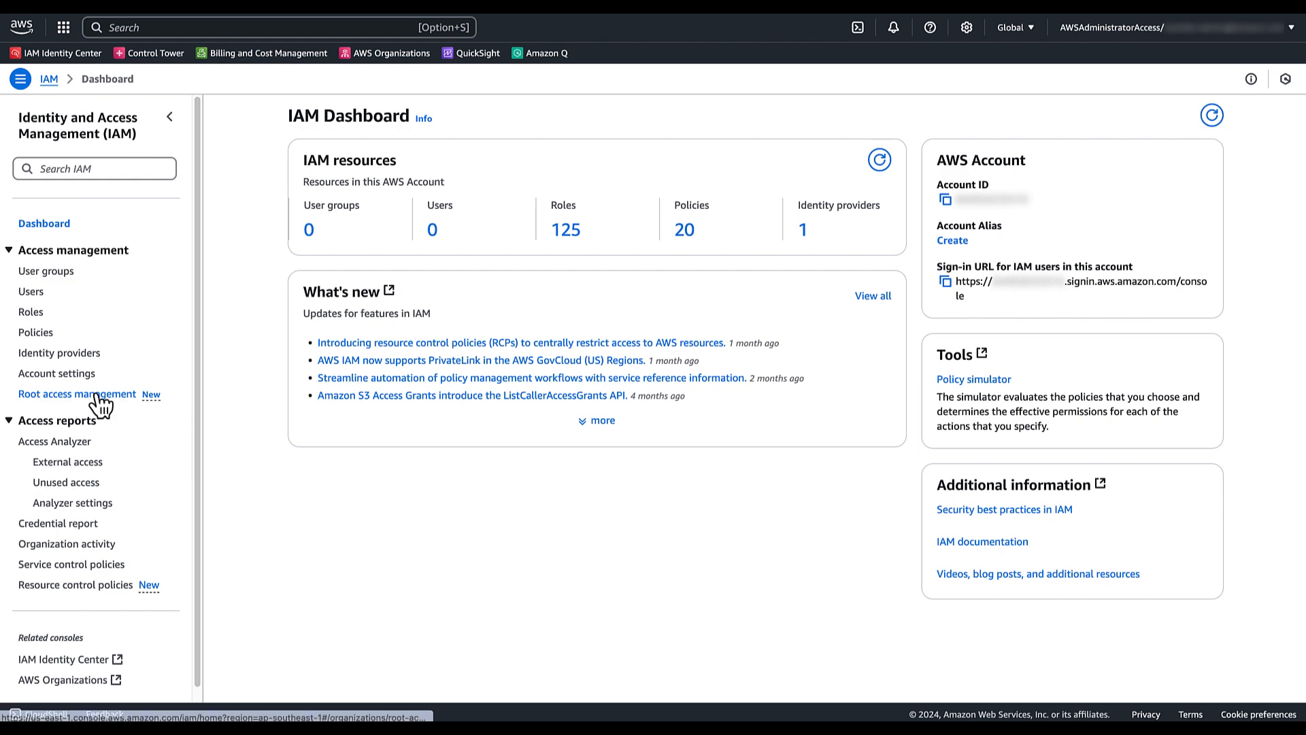
left_click(76, 395)
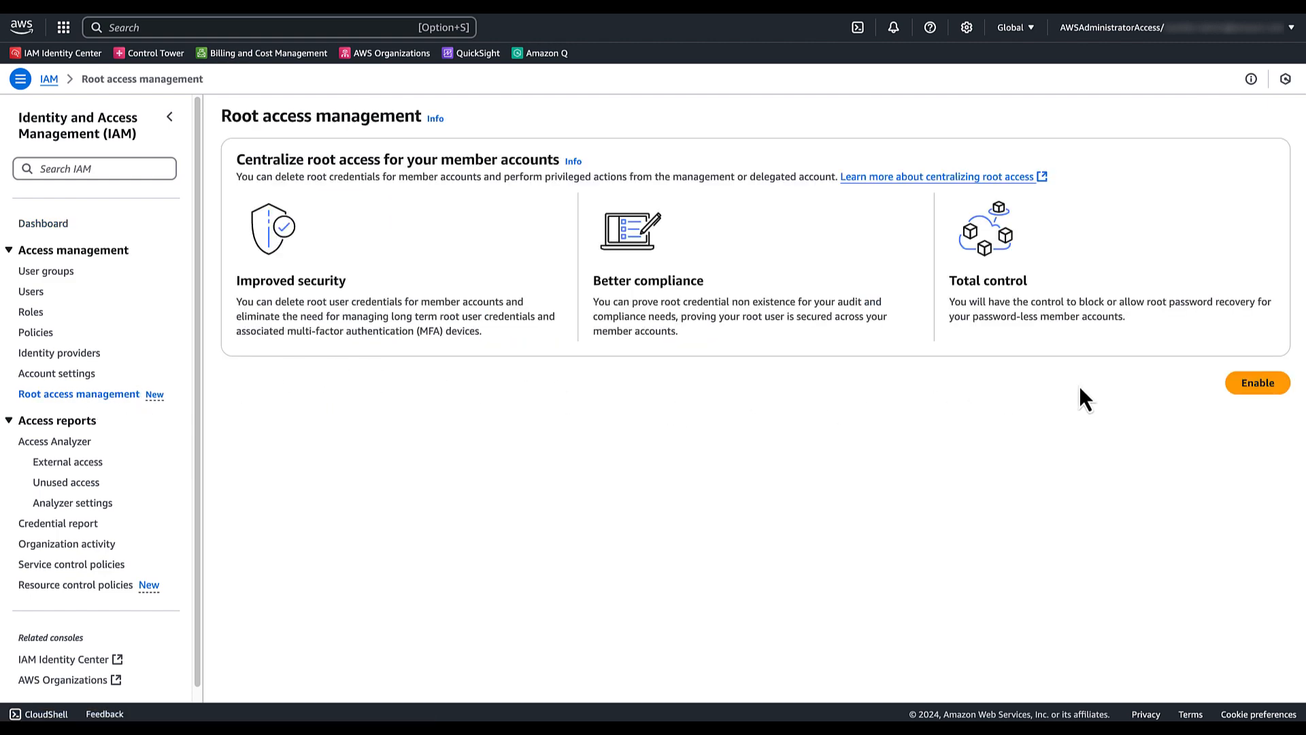
Enable centralized root access with root credentials management and privileged root actions both checked
left_click(1257, 382)
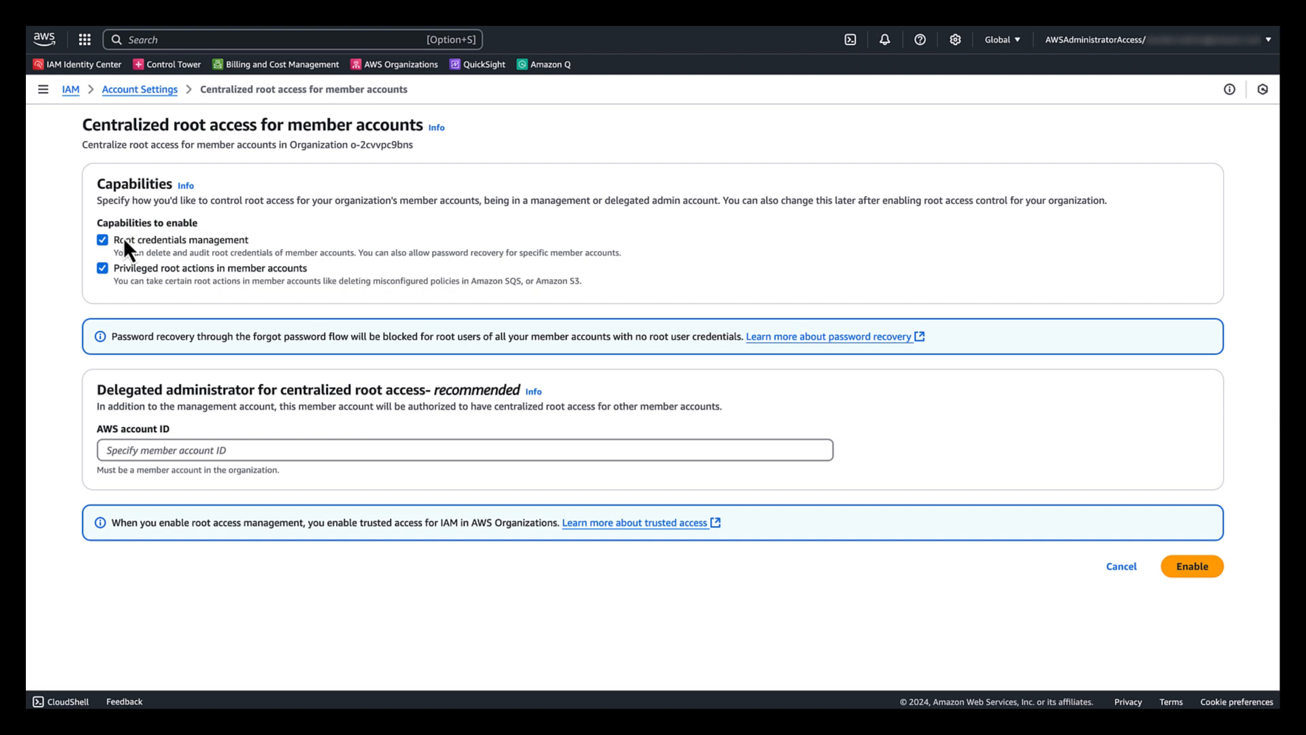
mouse_move(134, 294)
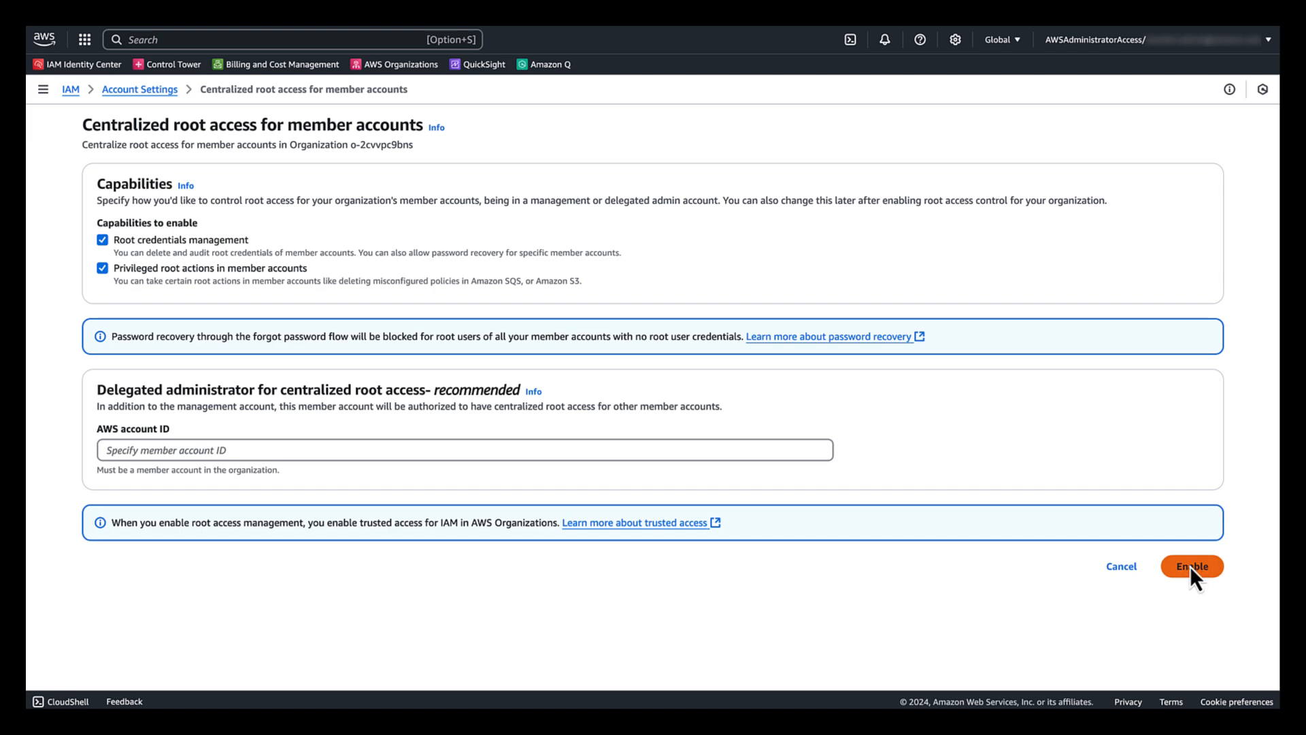
left_click(1194, 566)
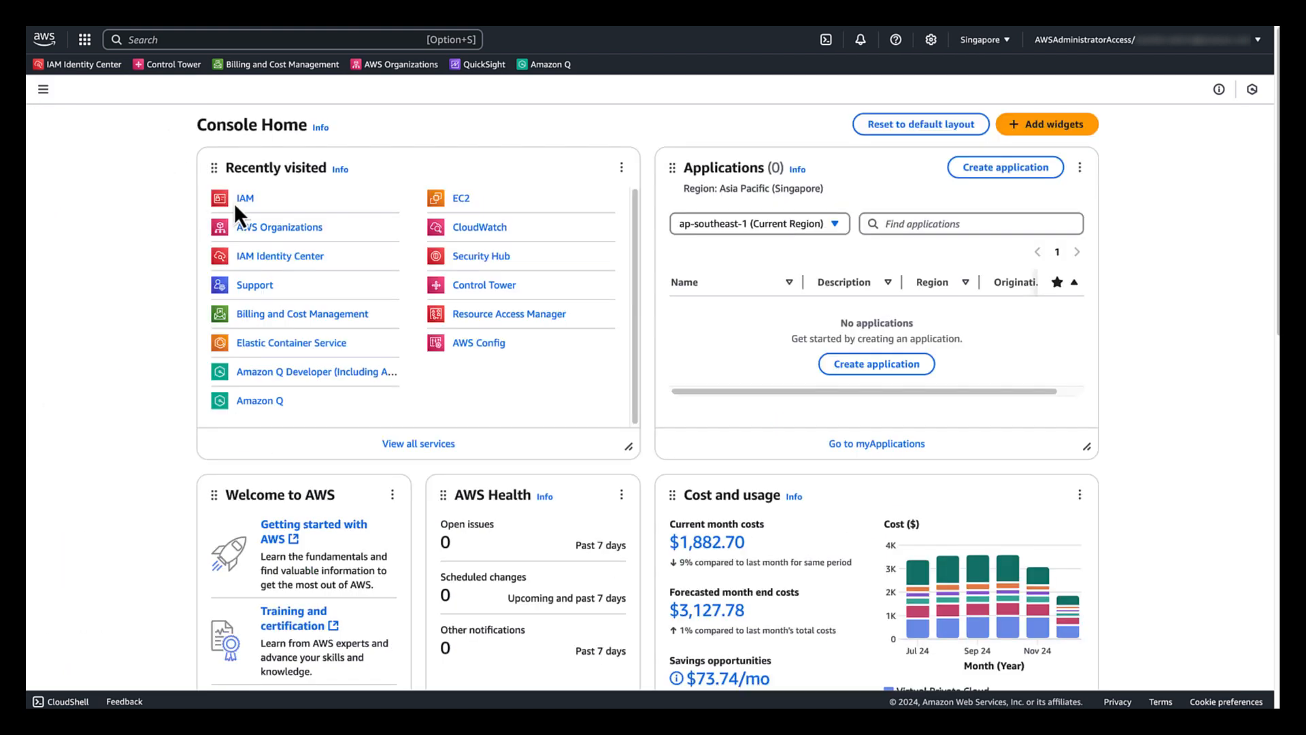
mouse_move(245, 204)
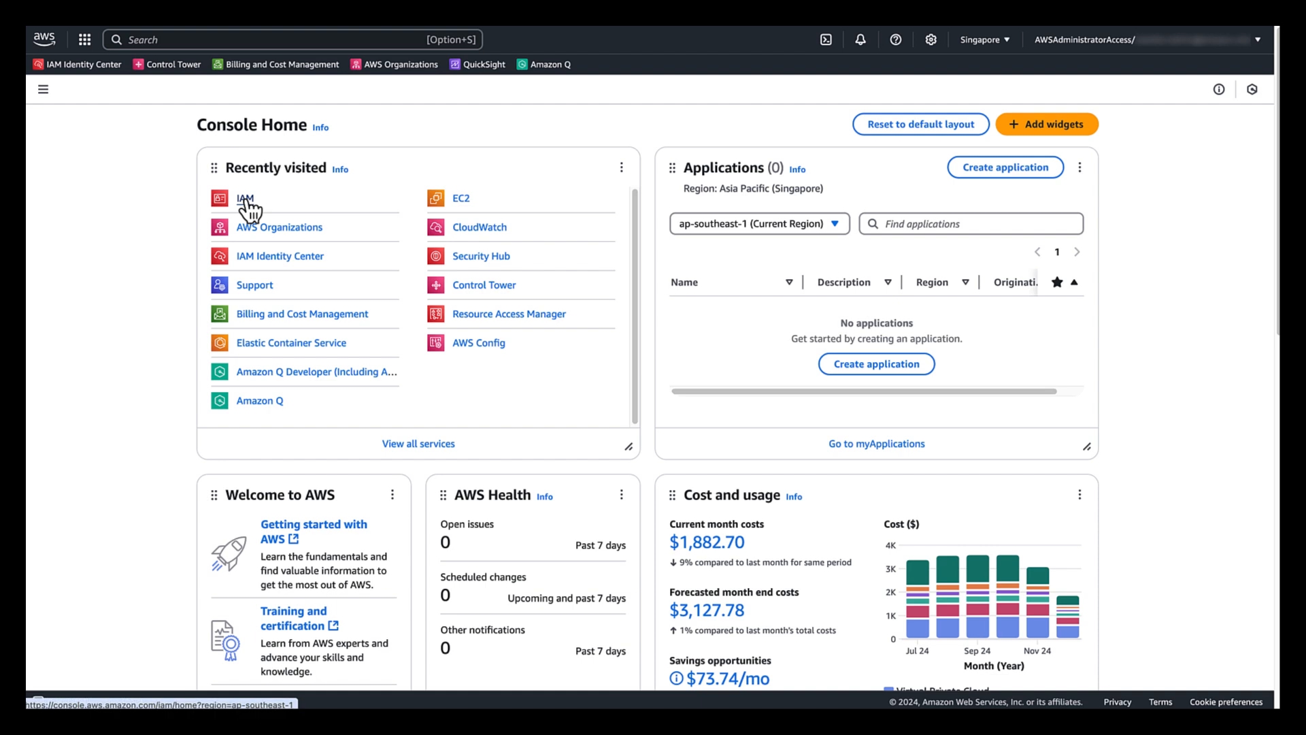
Back in Root access management, expand the Labs unit and select the DEV account for a privileged action
left_click(245, 199)
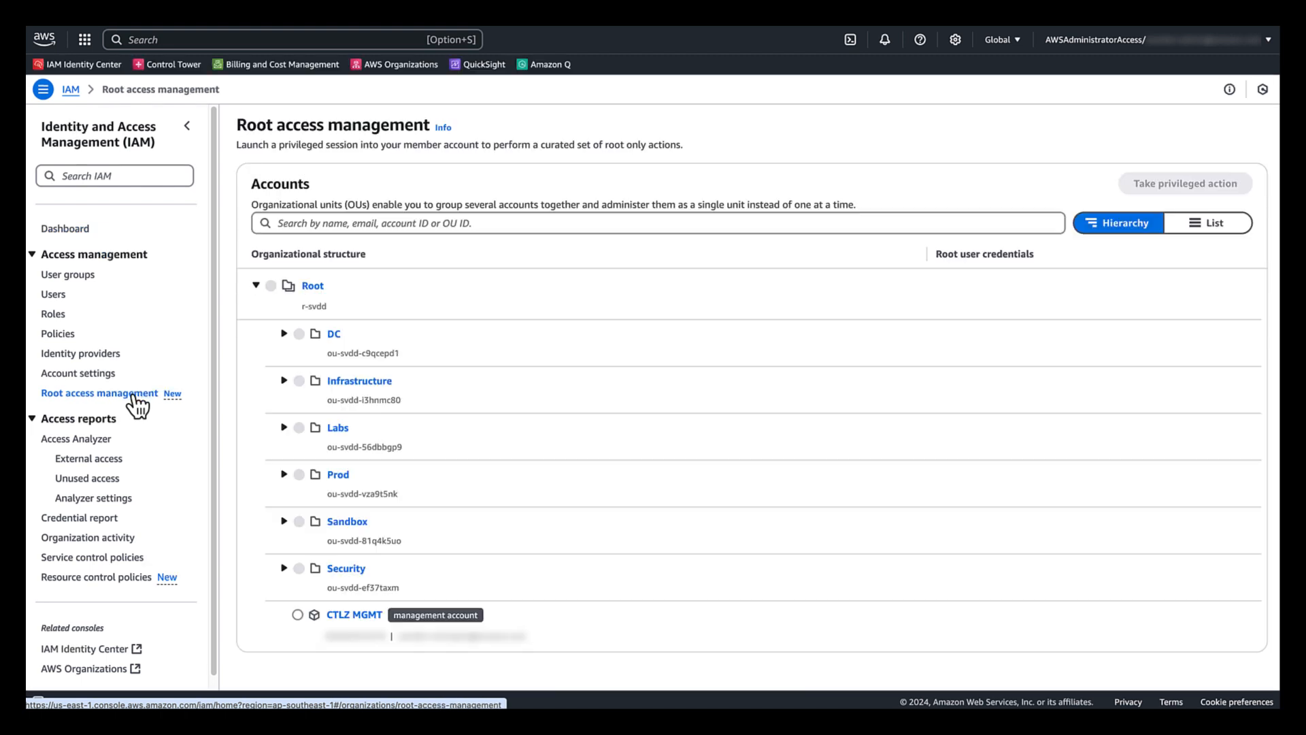
left_click(283, 427)
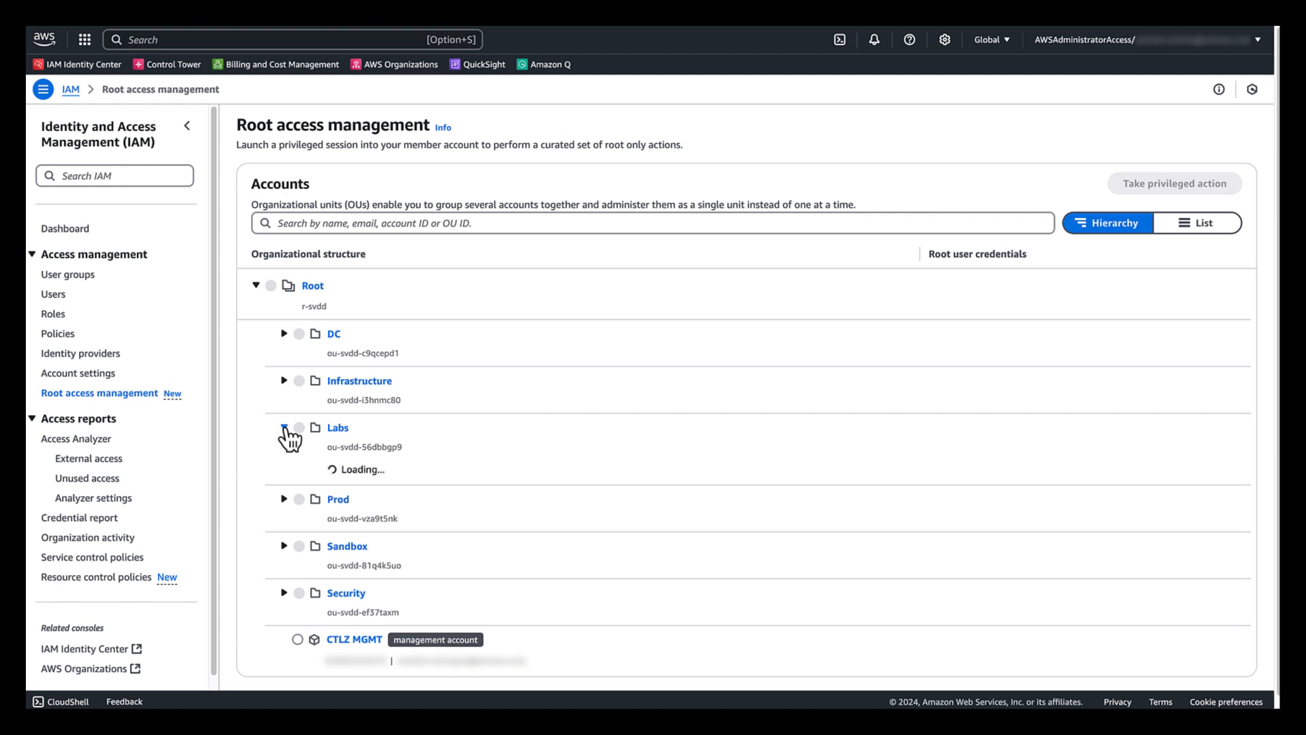
left_click(283, 427)
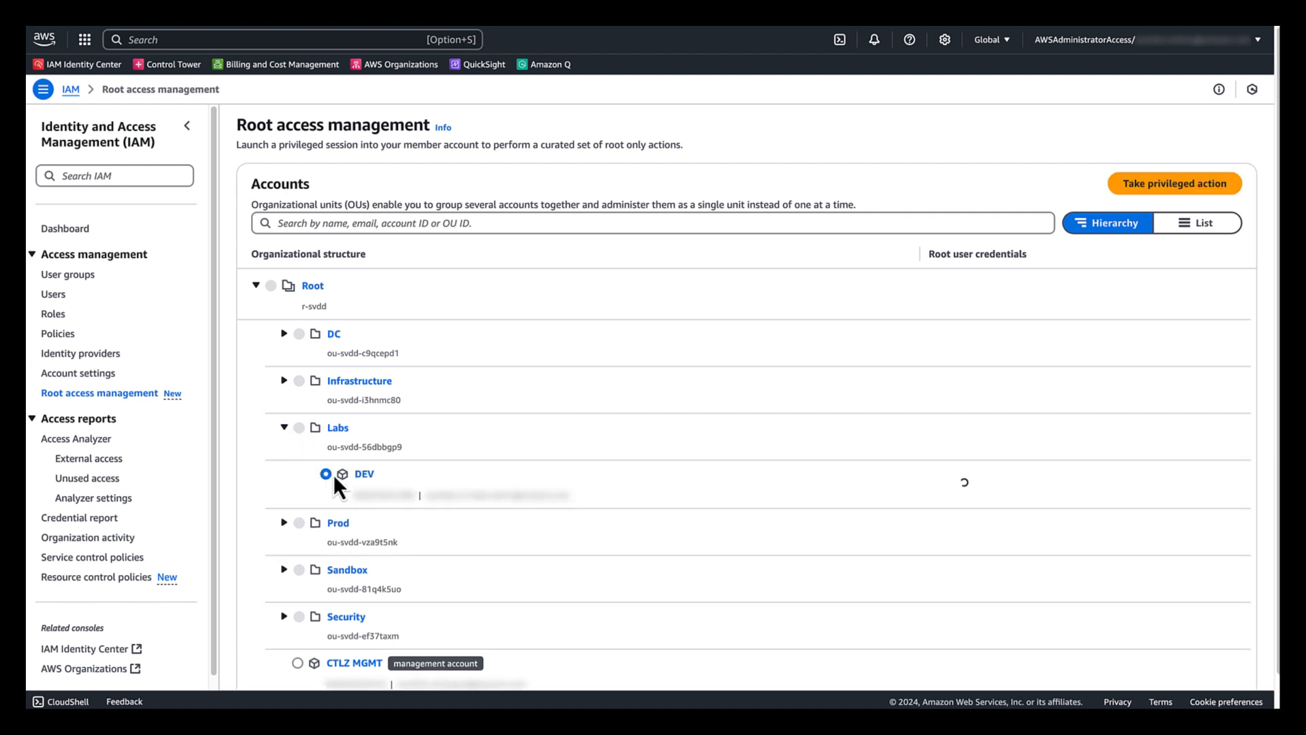
left_click(1174, 182)
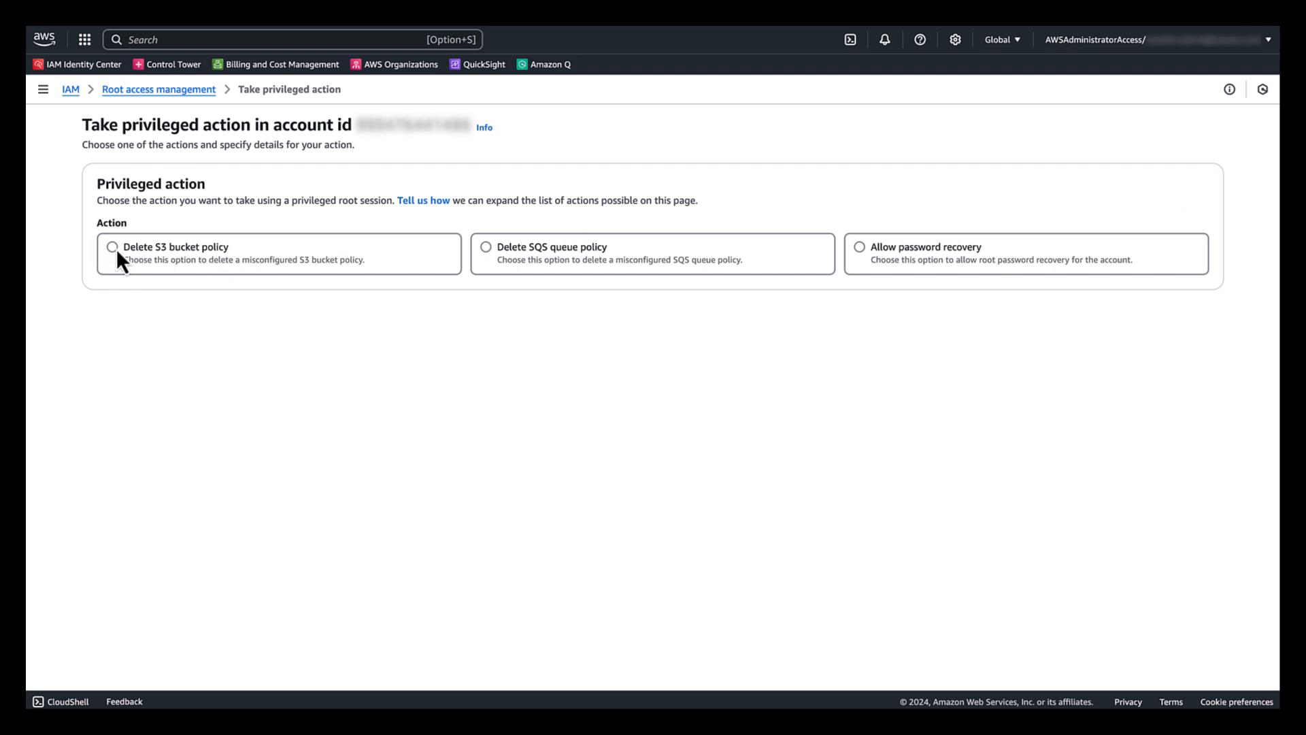
Choose Delete S3 bucket policy and target bucket bmanlectlabtest1s3bucket11 from the S3 browser
left_click(111, 247)
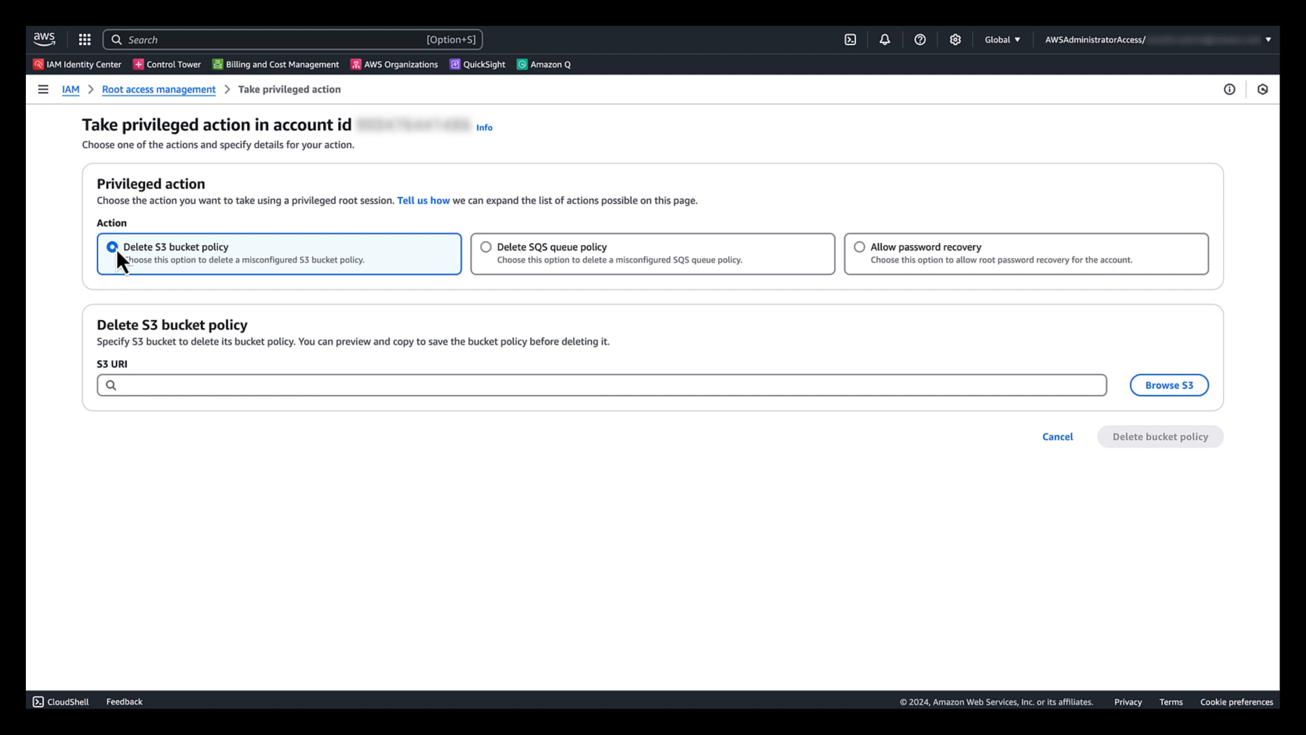
mouse_move(201, 302)
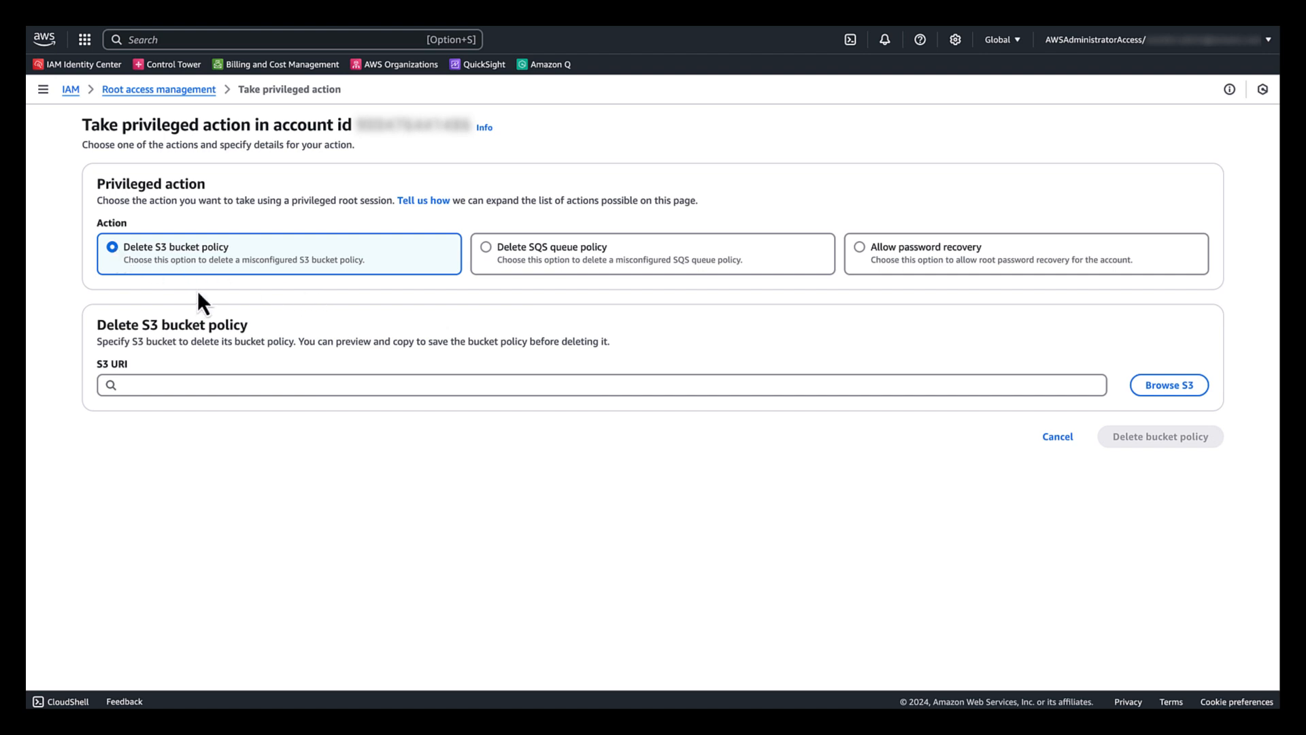
mouse_move(152, 278)
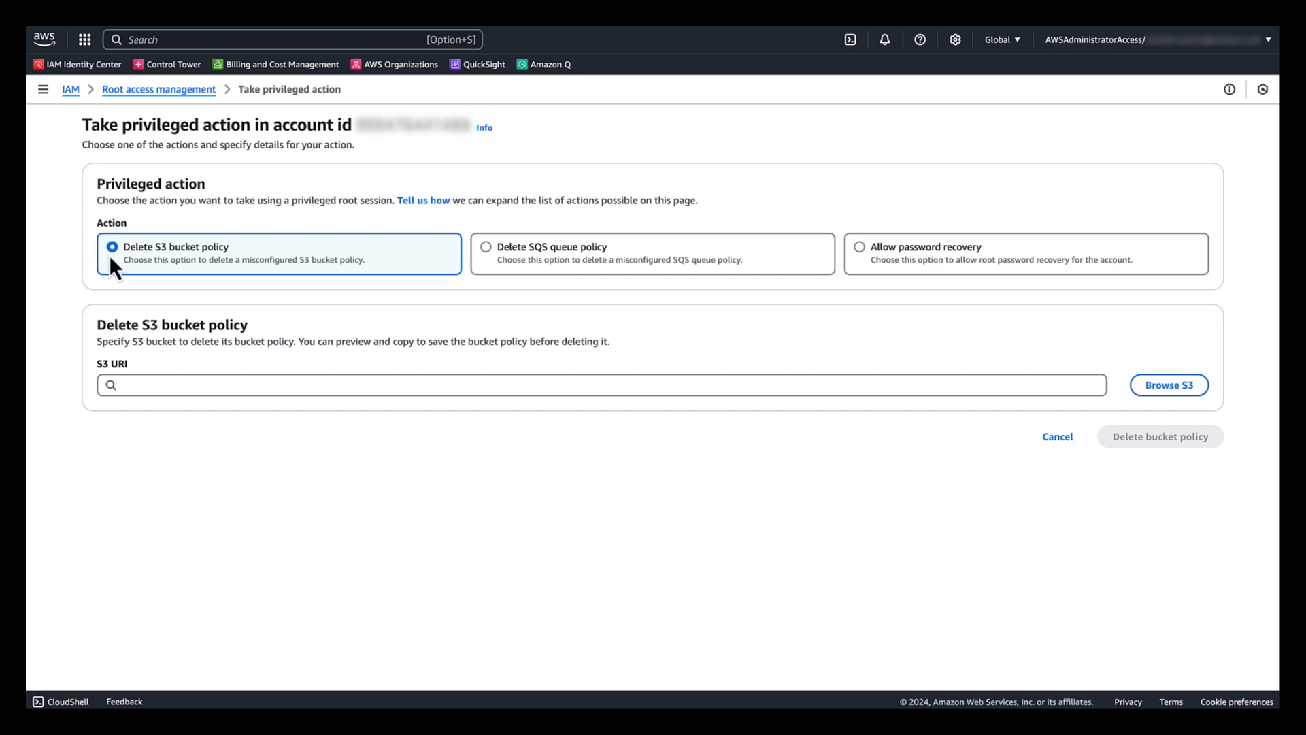
mouse_move(1154, 400)
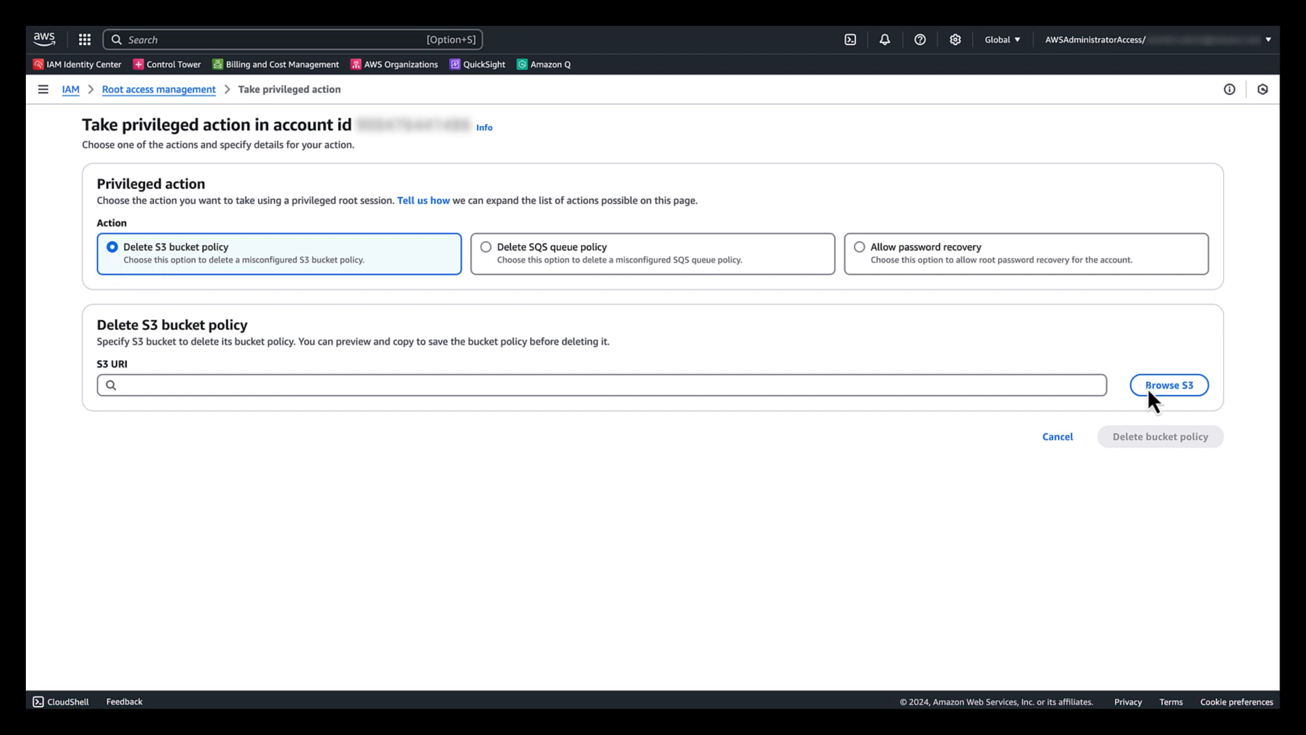
left_click(1169, 385)
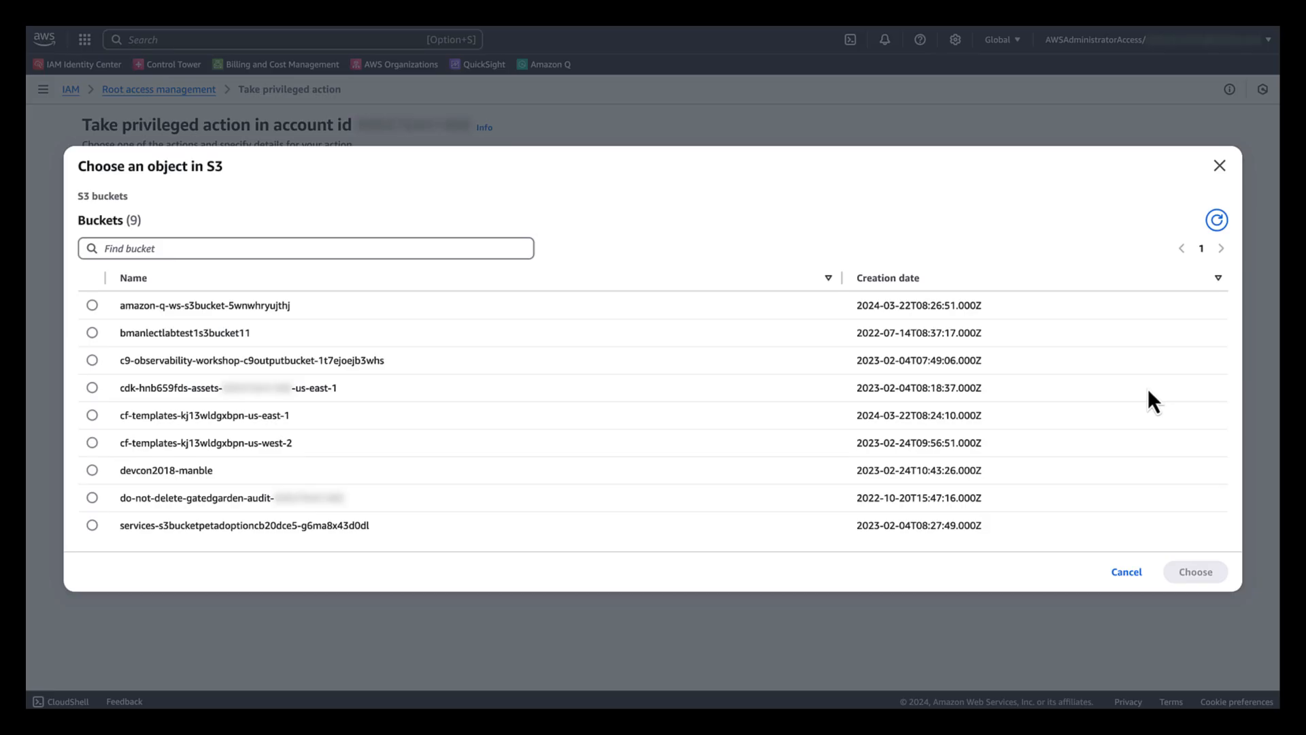
left_click(93, 332)
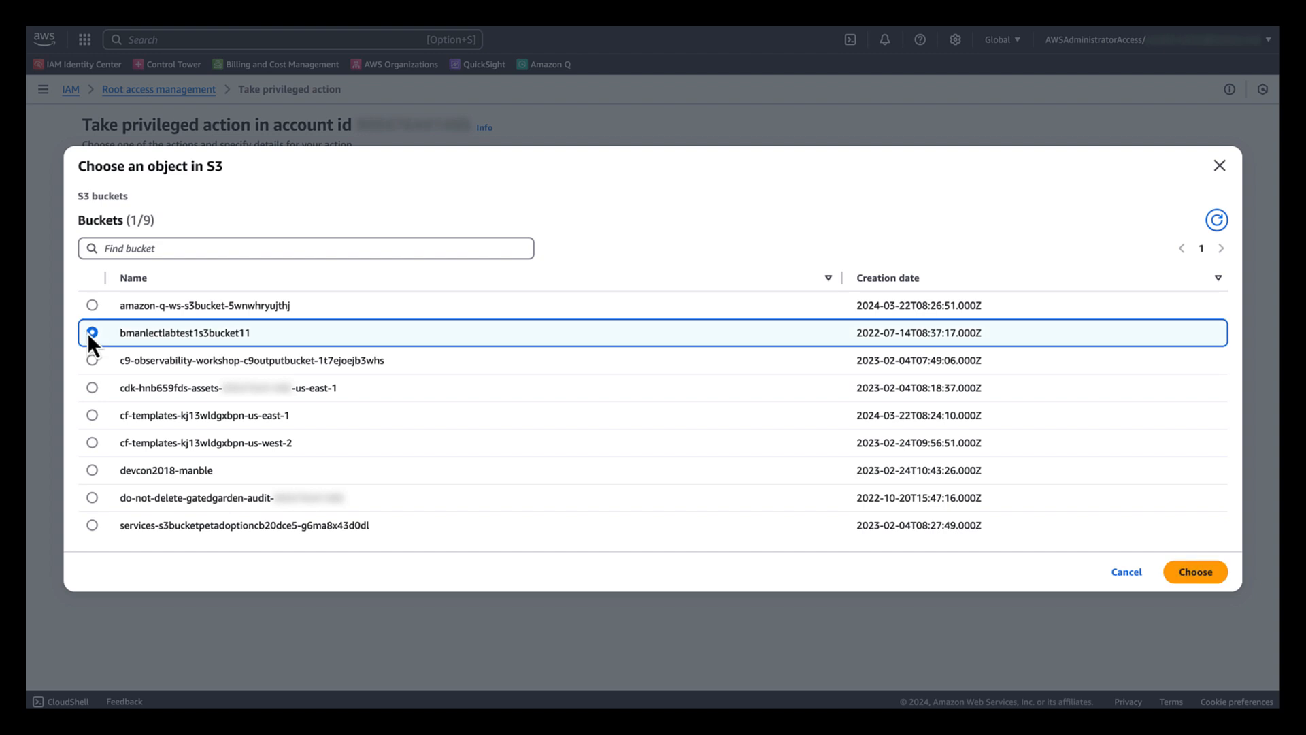
left_click(1195, 571)
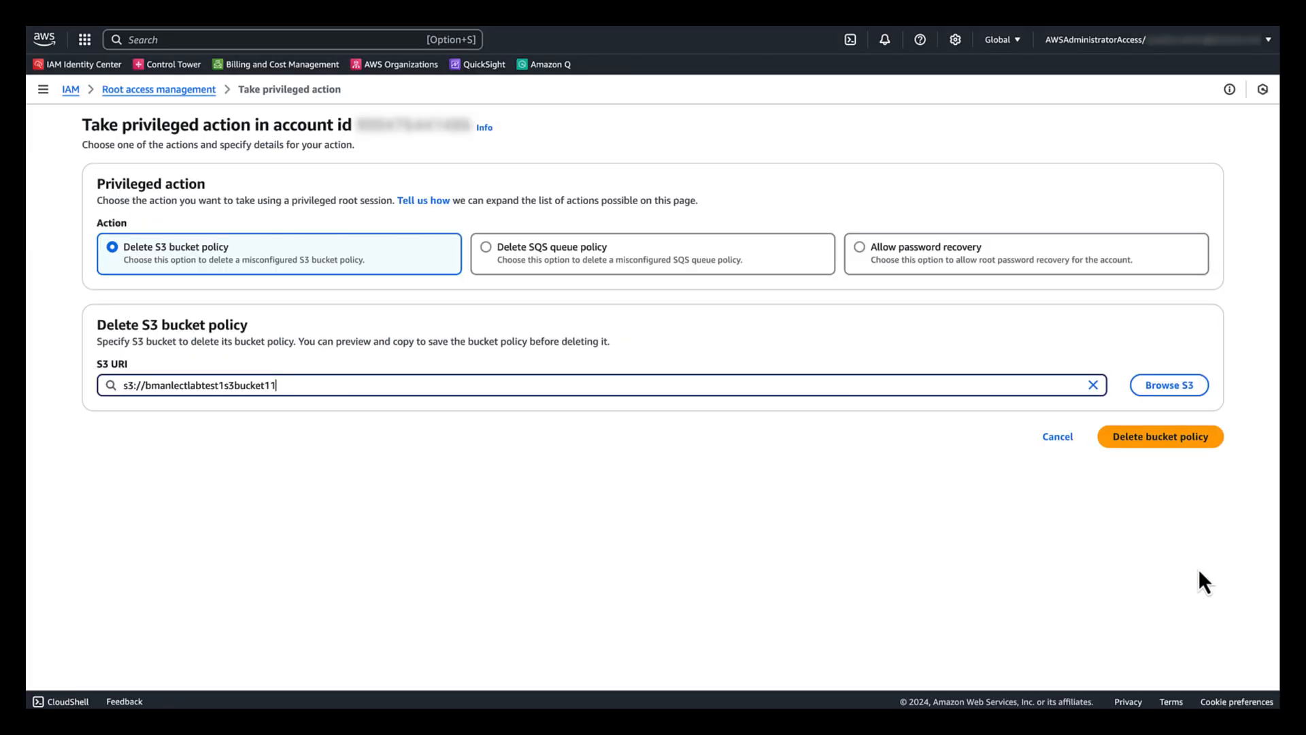
mouse_move(1187, 445)
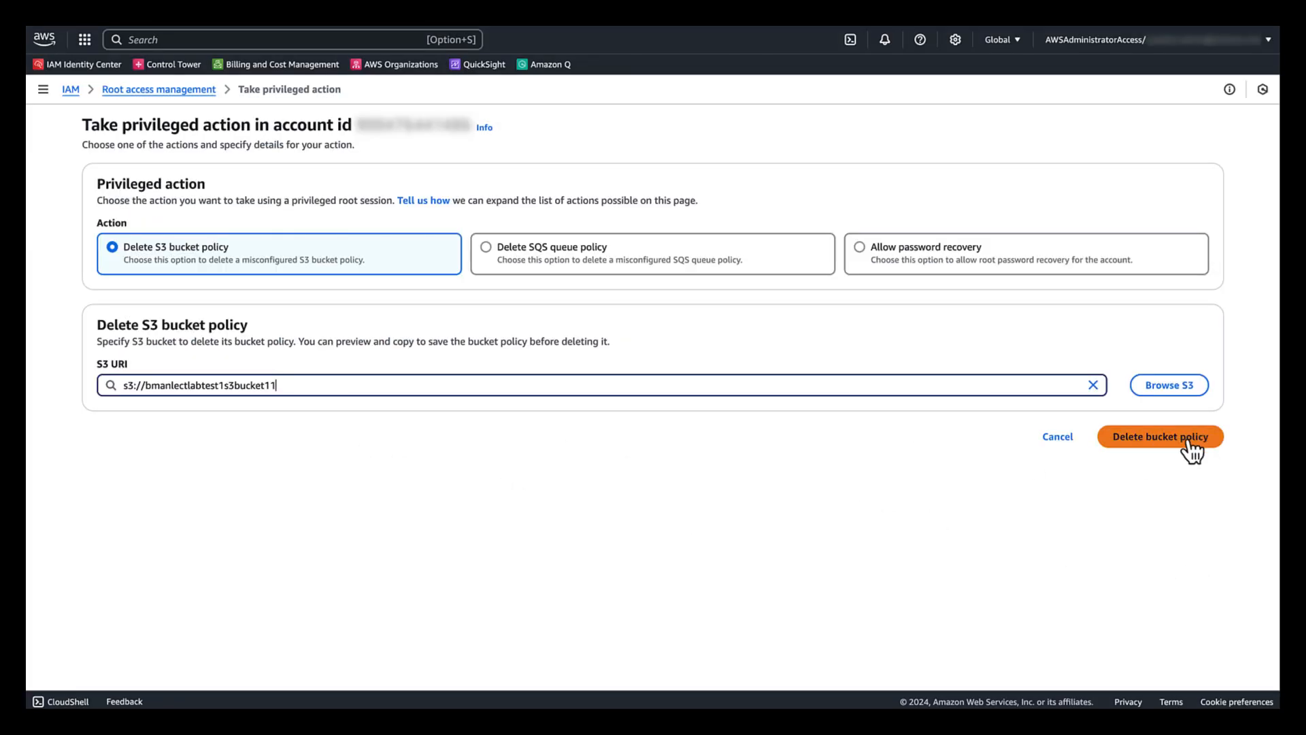
Preview the bucket policy, enter 'confirm', and permanently delete it from bmanlectlabtest1s3bucket11
left_click(1161, 436)
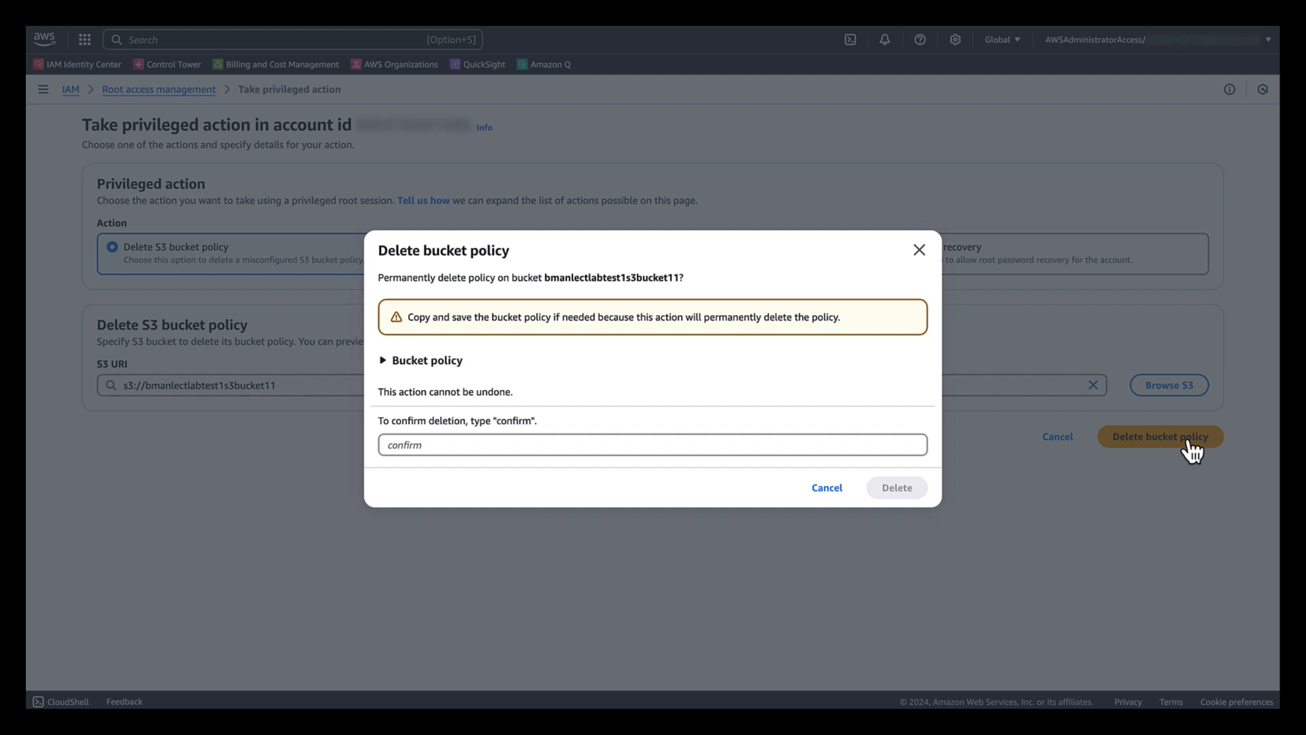
left_click(386, 361)
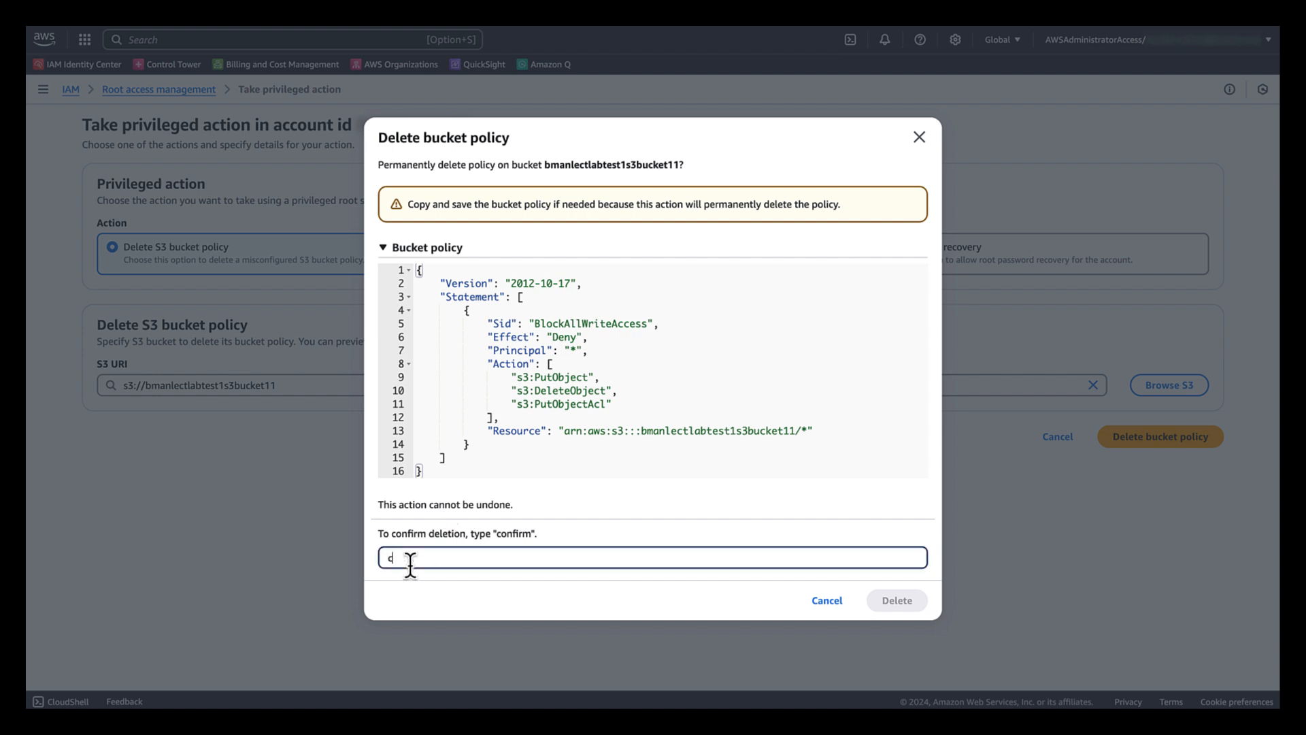
type("confirm")
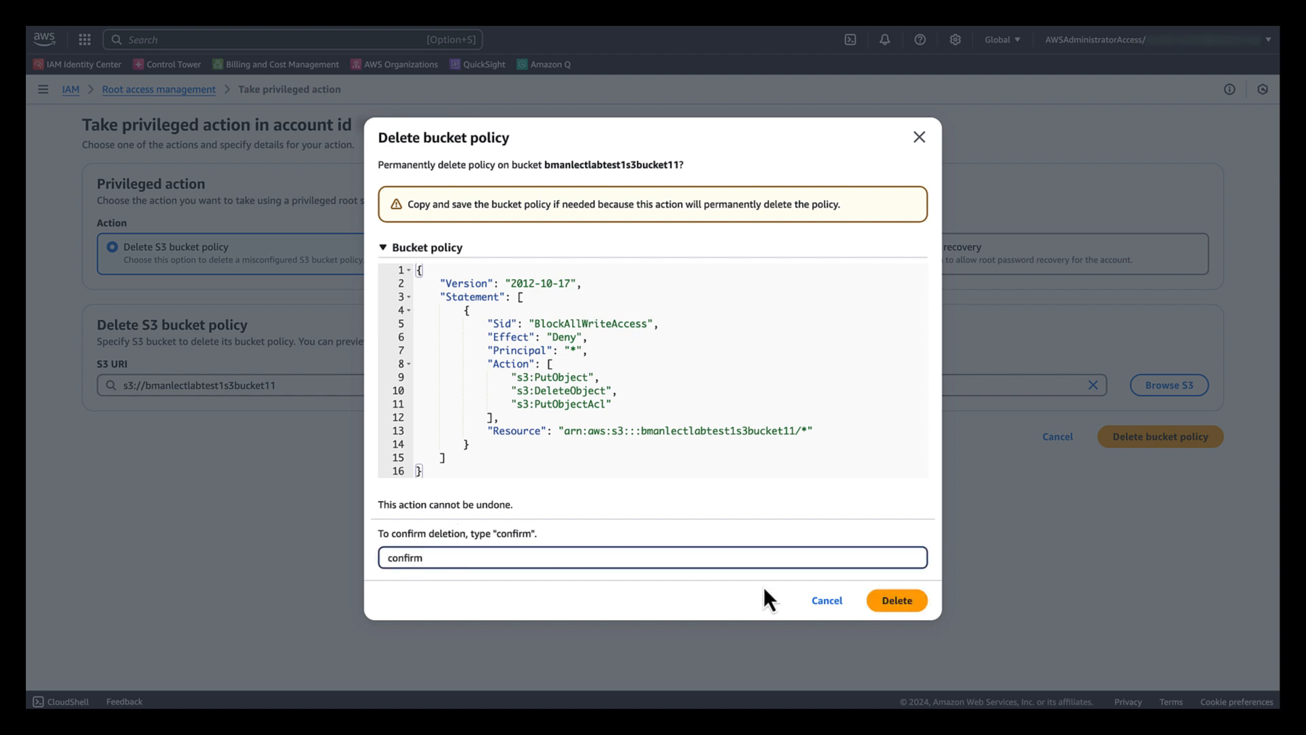
left_click(897, 600)
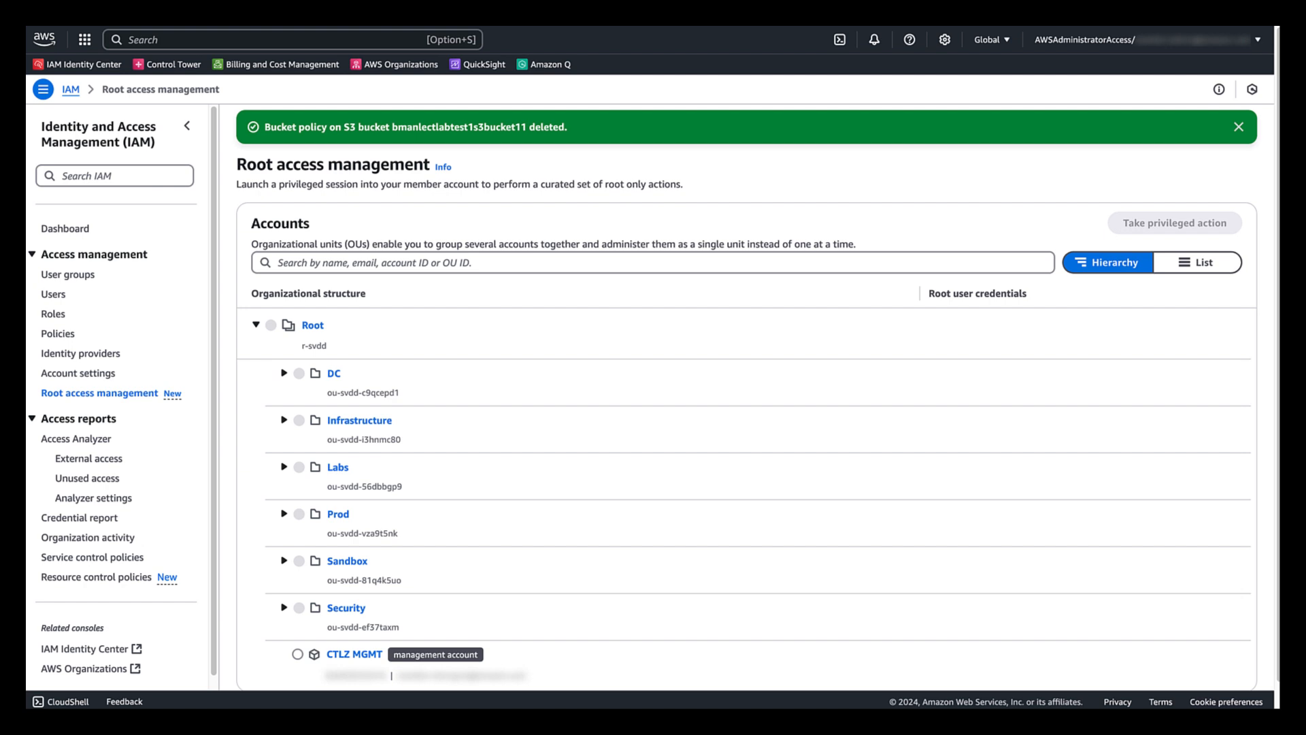
Dismiss the success banner, expand the Labs OU and select the DEV account again
left_click(1235, 128)
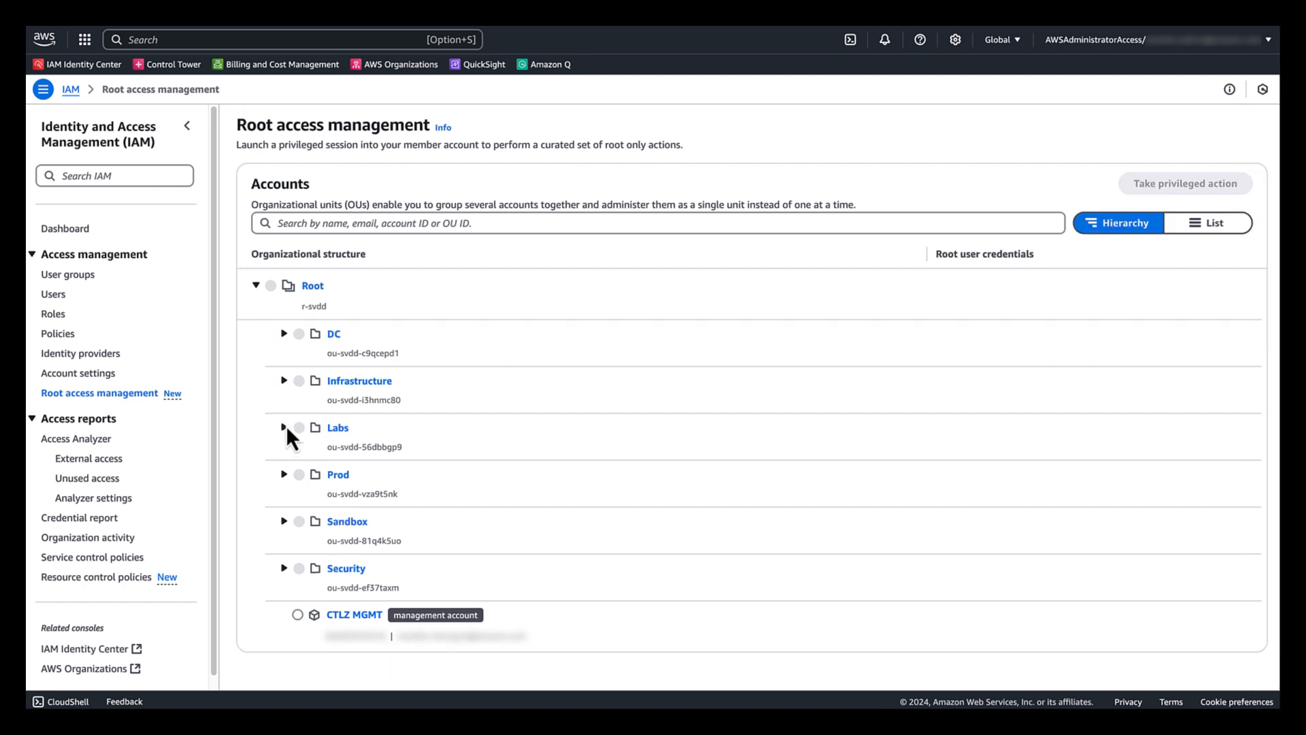
left_click(283, 427)
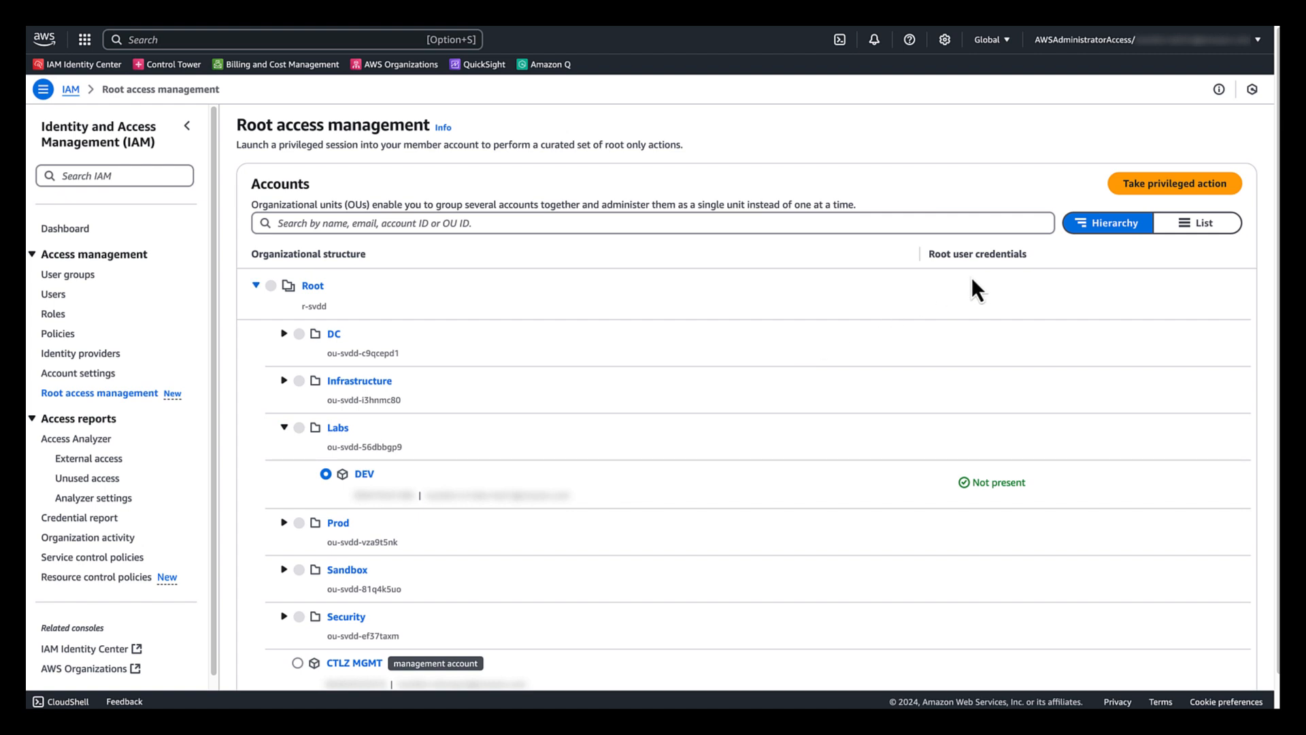
left_click(1177, 182)
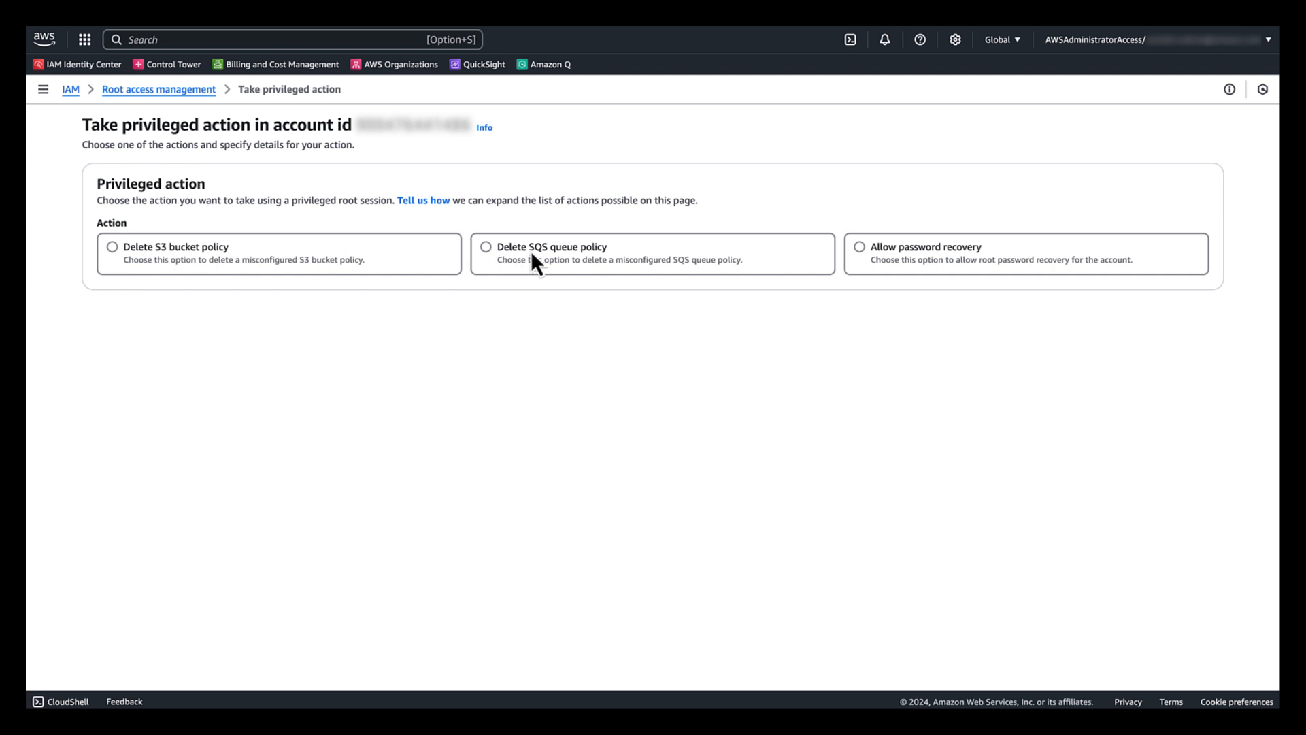
mouse_move(757, 267)
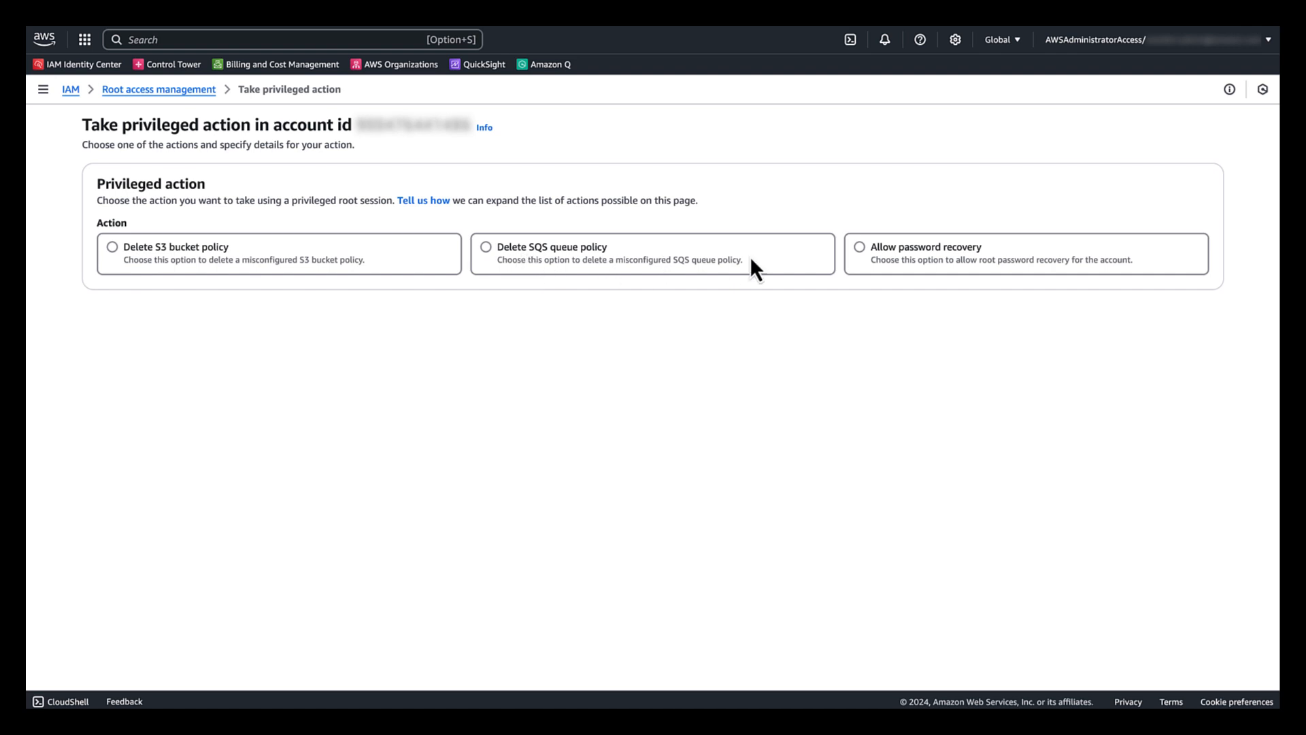
mouse_move(961, 270)
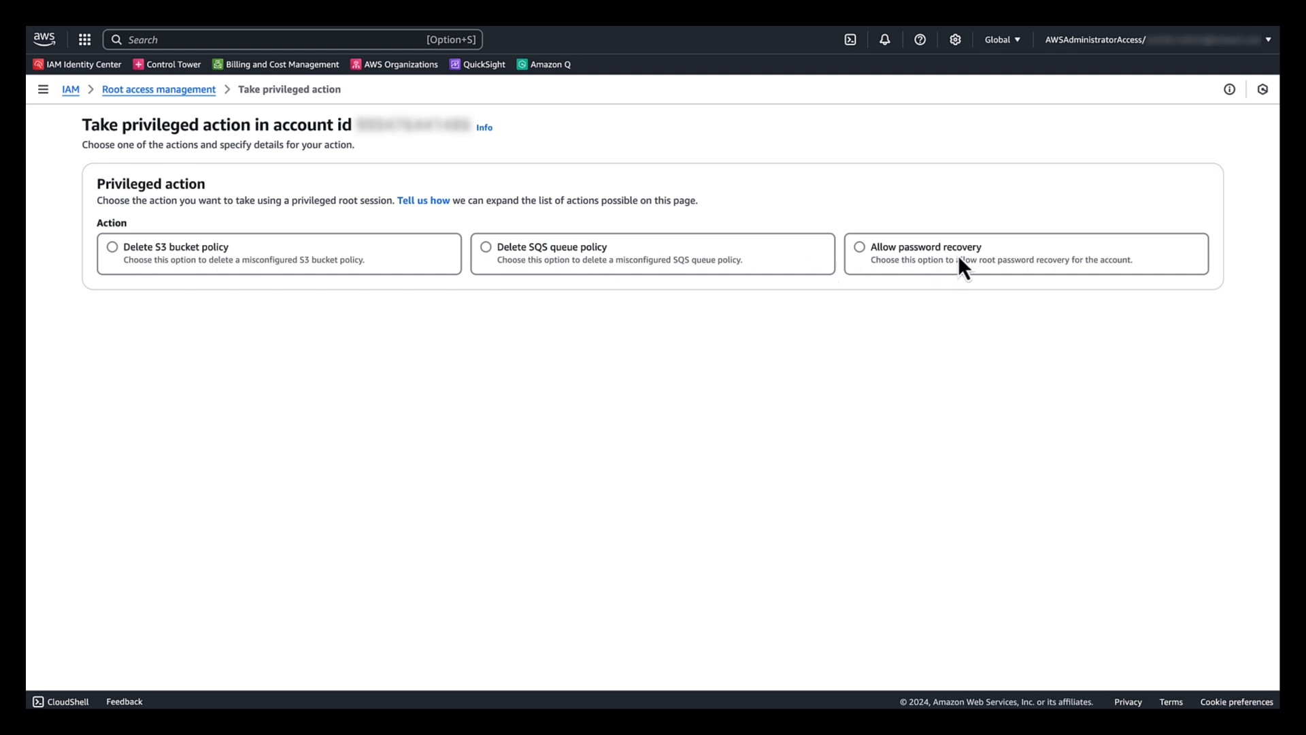